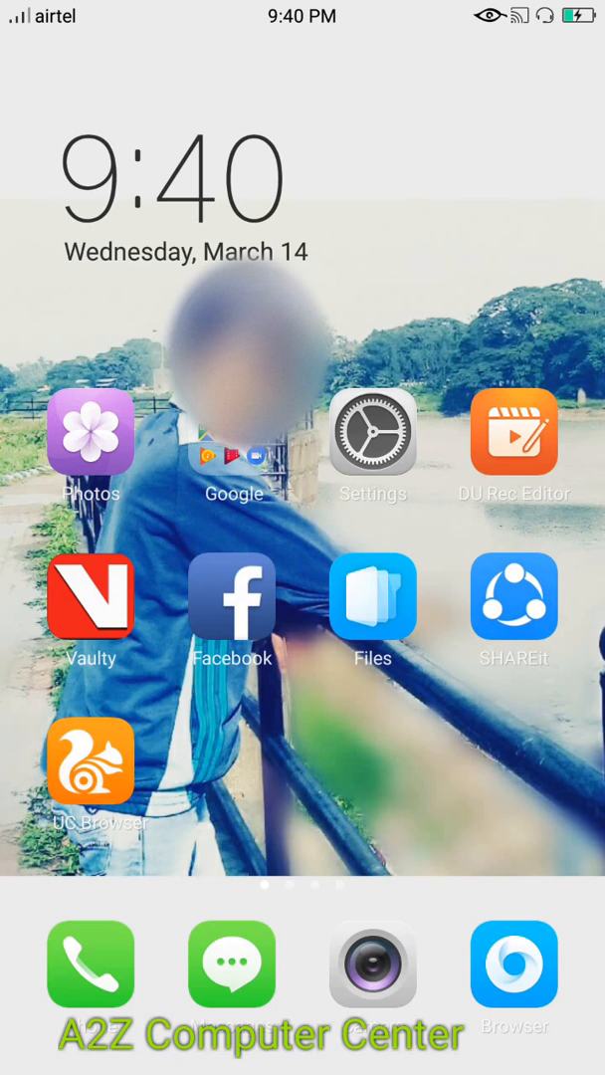
Launch Settings from the home screen and scroll toward About Phone
{"action": "left_click", "coordinate": [374, 433]}
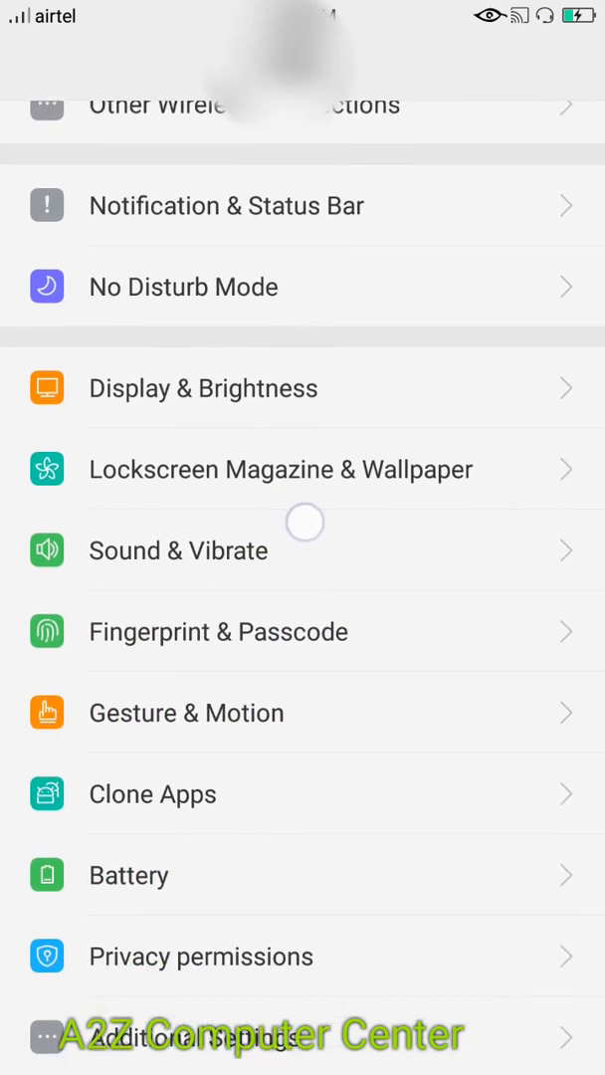
{"action": "scroll", "scroll_direction": "down", "scroll_amount": 3}
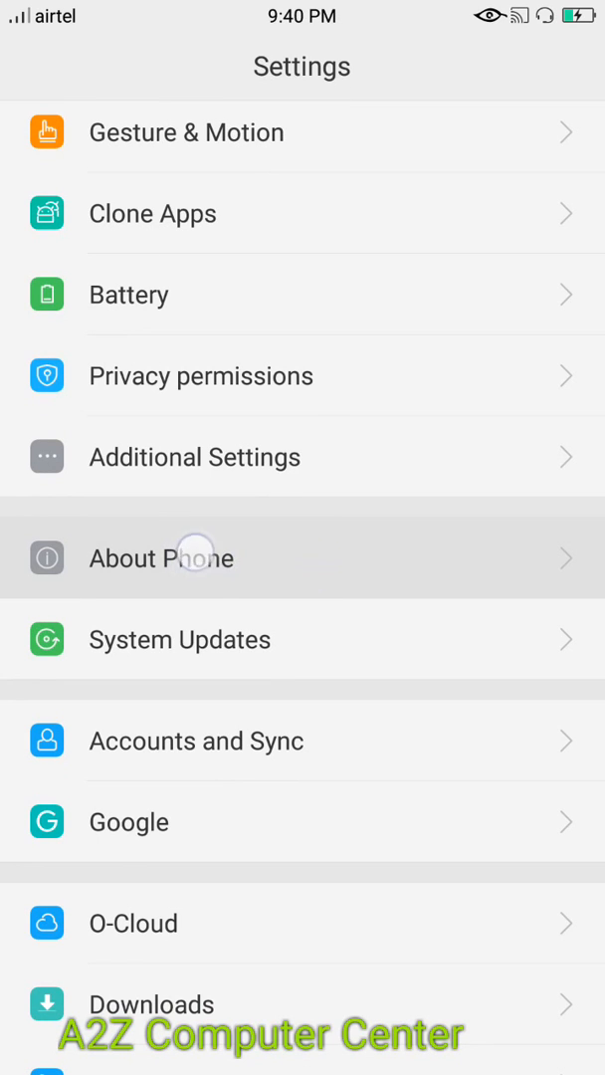
In About Phone, tap Version until developer mode unlocks, then return to the main list
{"action": "left_click", "coordinate": [161, 558]}
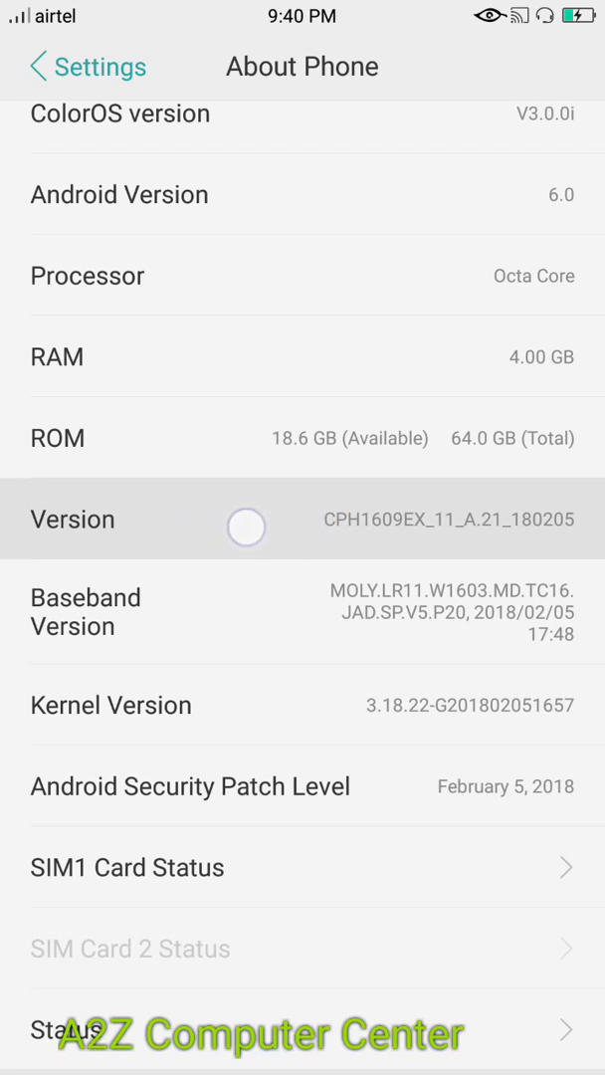
{"action": "left_click", "coordinate": [71, 517]}
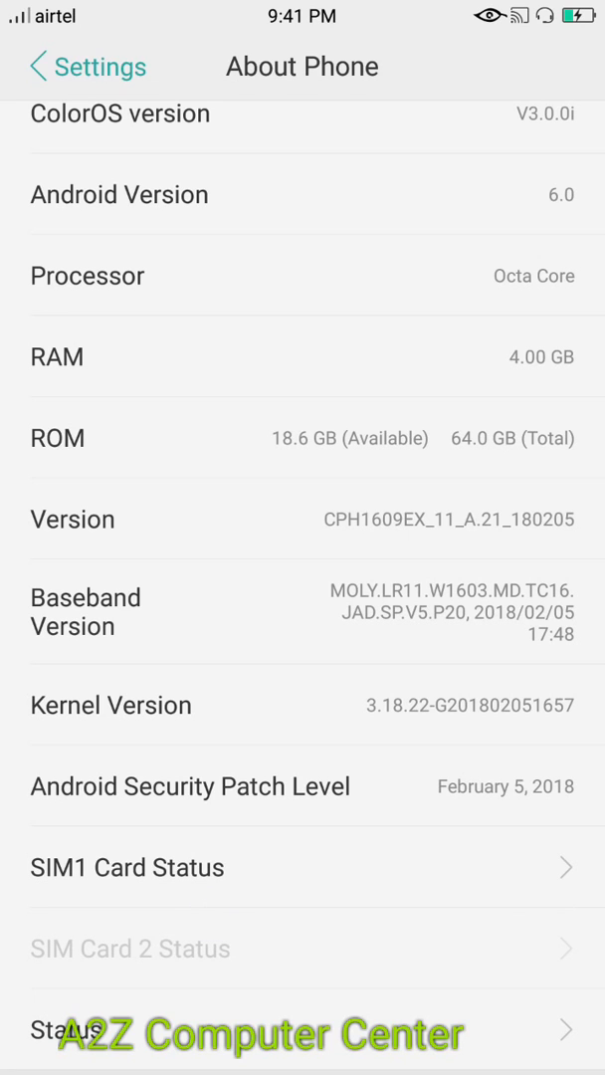
{"action": "scroll", "scroll_direction": "down", "scroll_amount": 3}
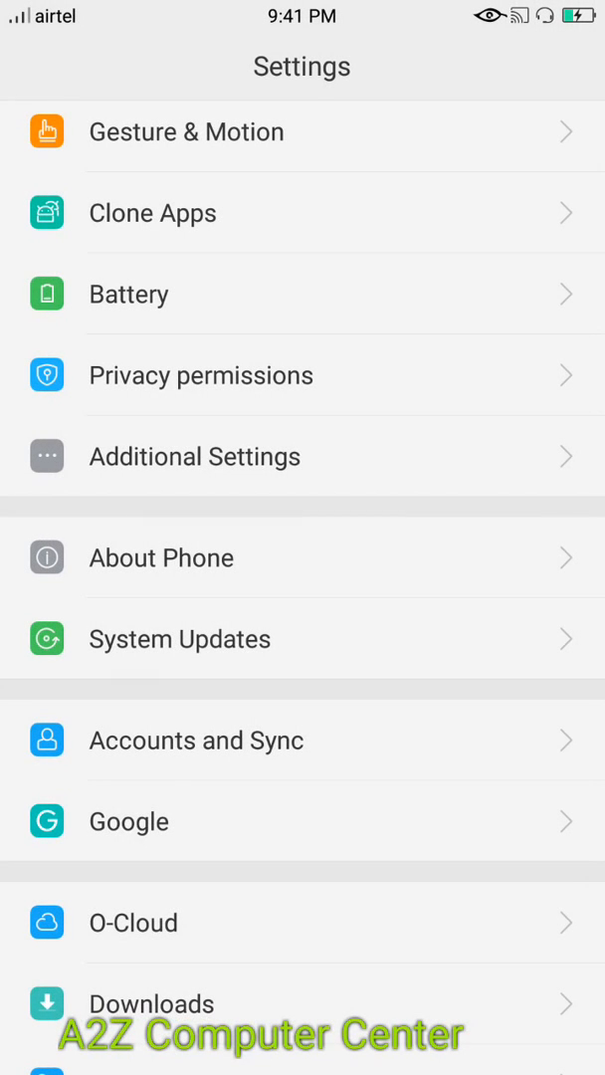
Go into Additional Settings and select Developer Options, triggering the verification prompt
{"action": "scroll", "scroll_direction": "down", "scroll_amount": 3}
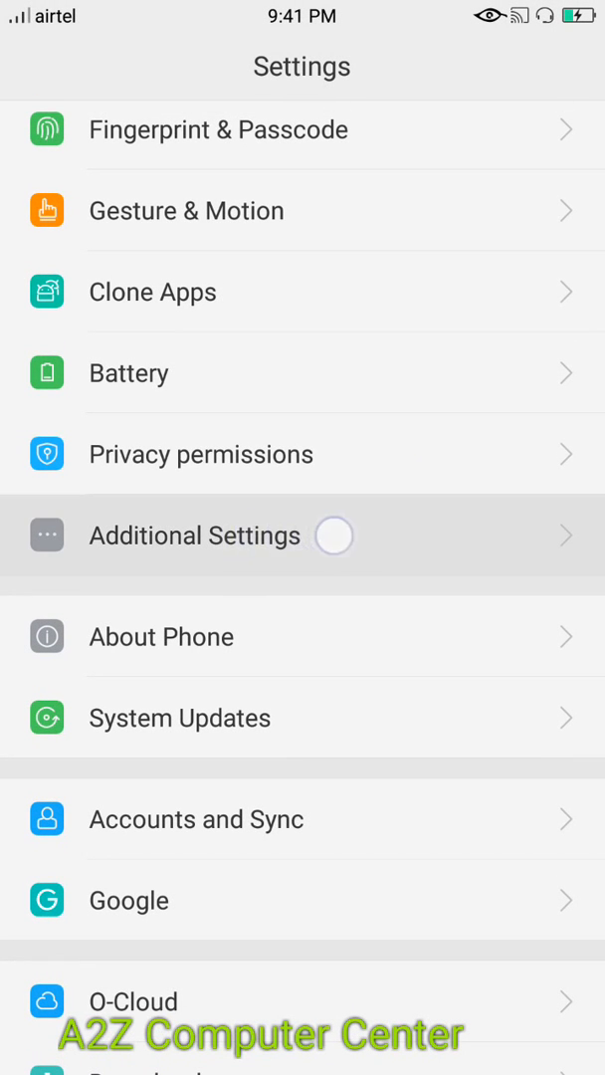
{"action": "left_click", "coordinate": [195, 536]}
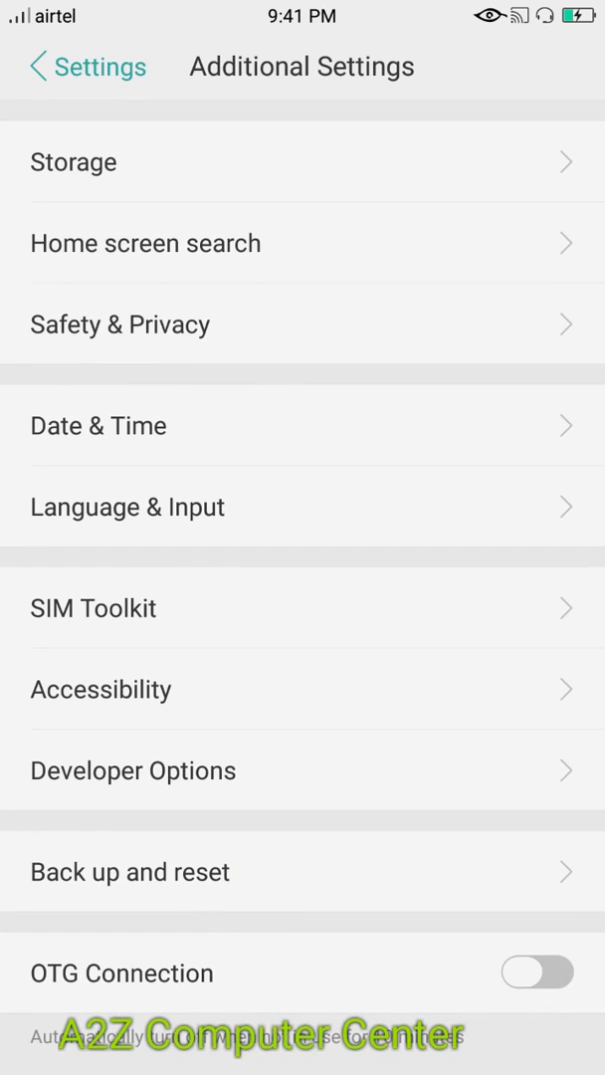
{"action": "left_click", "coordinate": [131, 770]}
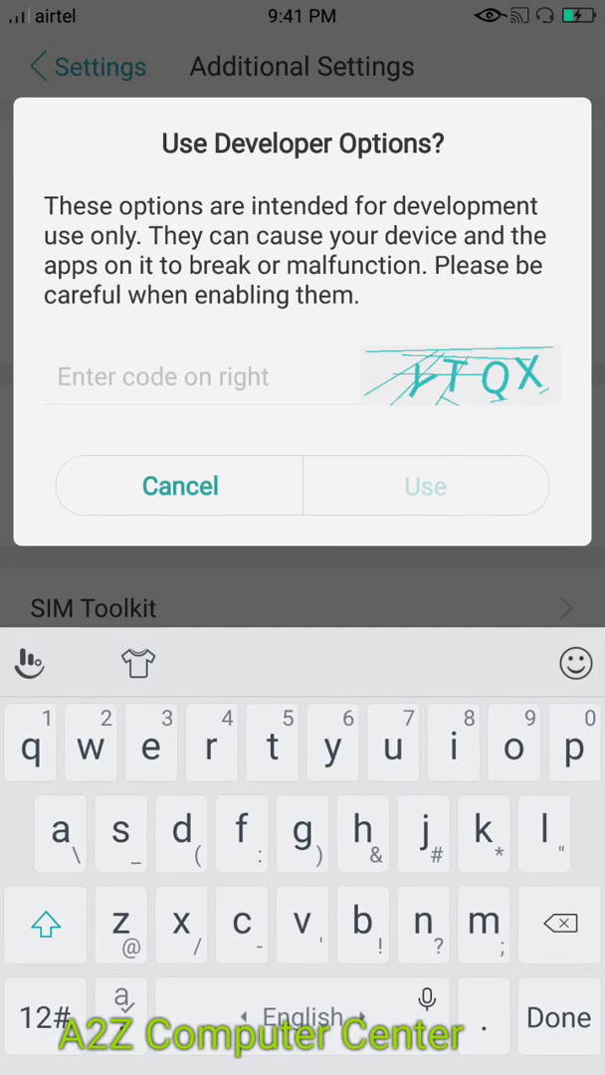
Enter the verification code YTQX and confirm Use so Developer Options switches on
{"action": "type", "text": "YTQX"}
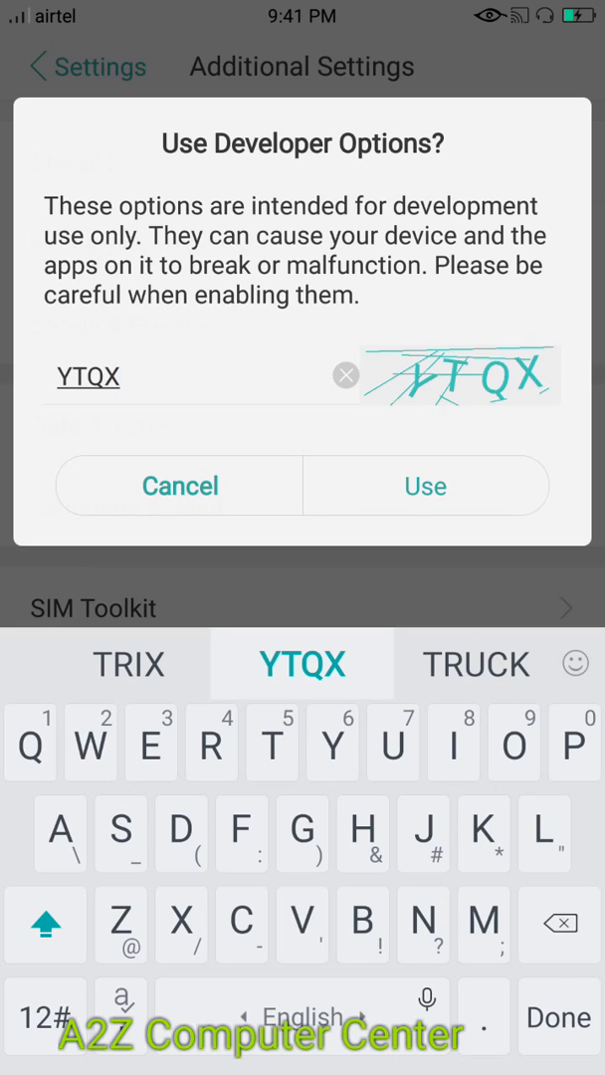
{"action": "left_click", "coordinate": [425, 485]}
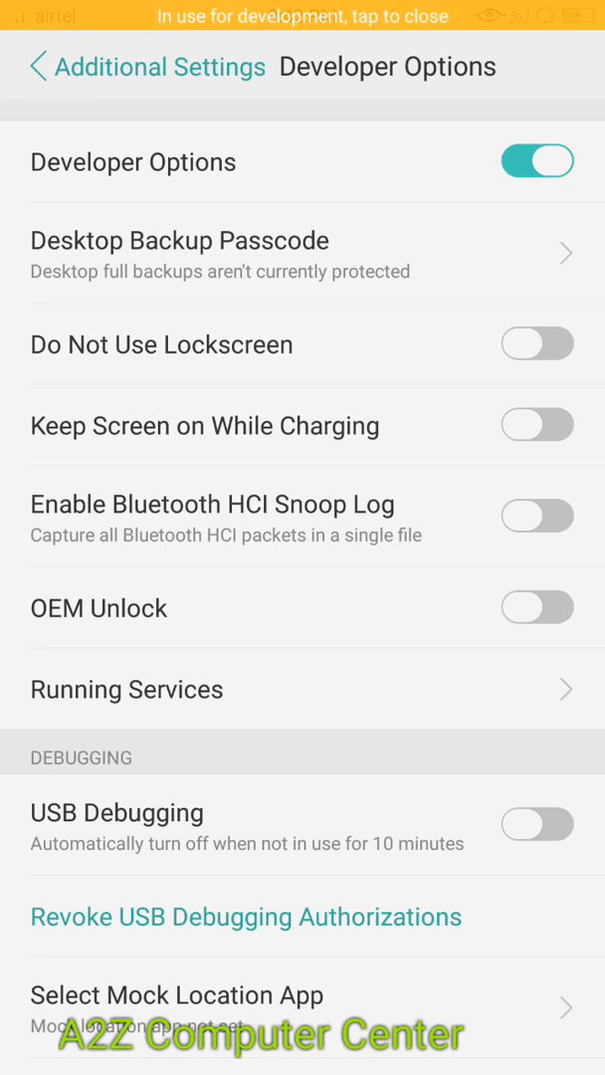
{"action": "scroll", "scroll_direction": "down", "scroll_amount": 3}
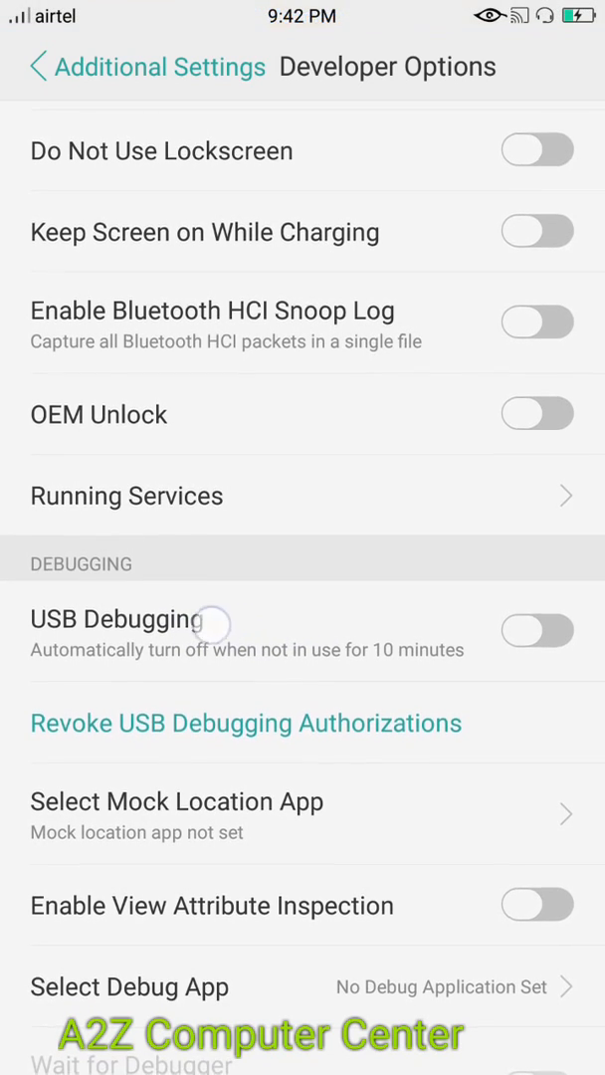
Toggle USB Debugging on and confirm its development-use warning with ON
{"action": "left_click", "coordinate": [538, 629]}
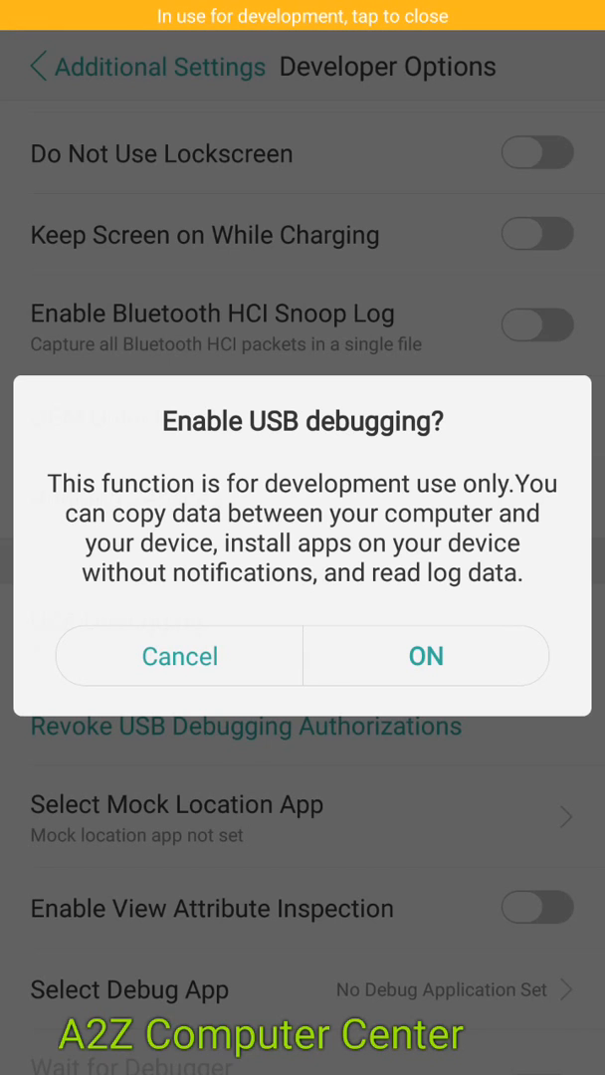
{"action": "left_click", "coordinate": [426, 655]}
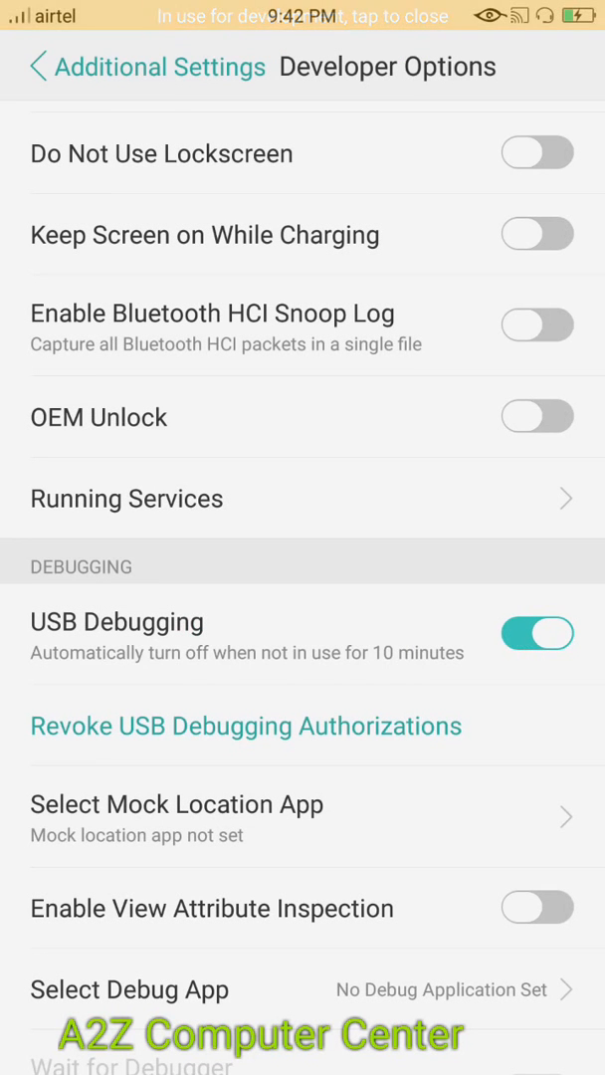